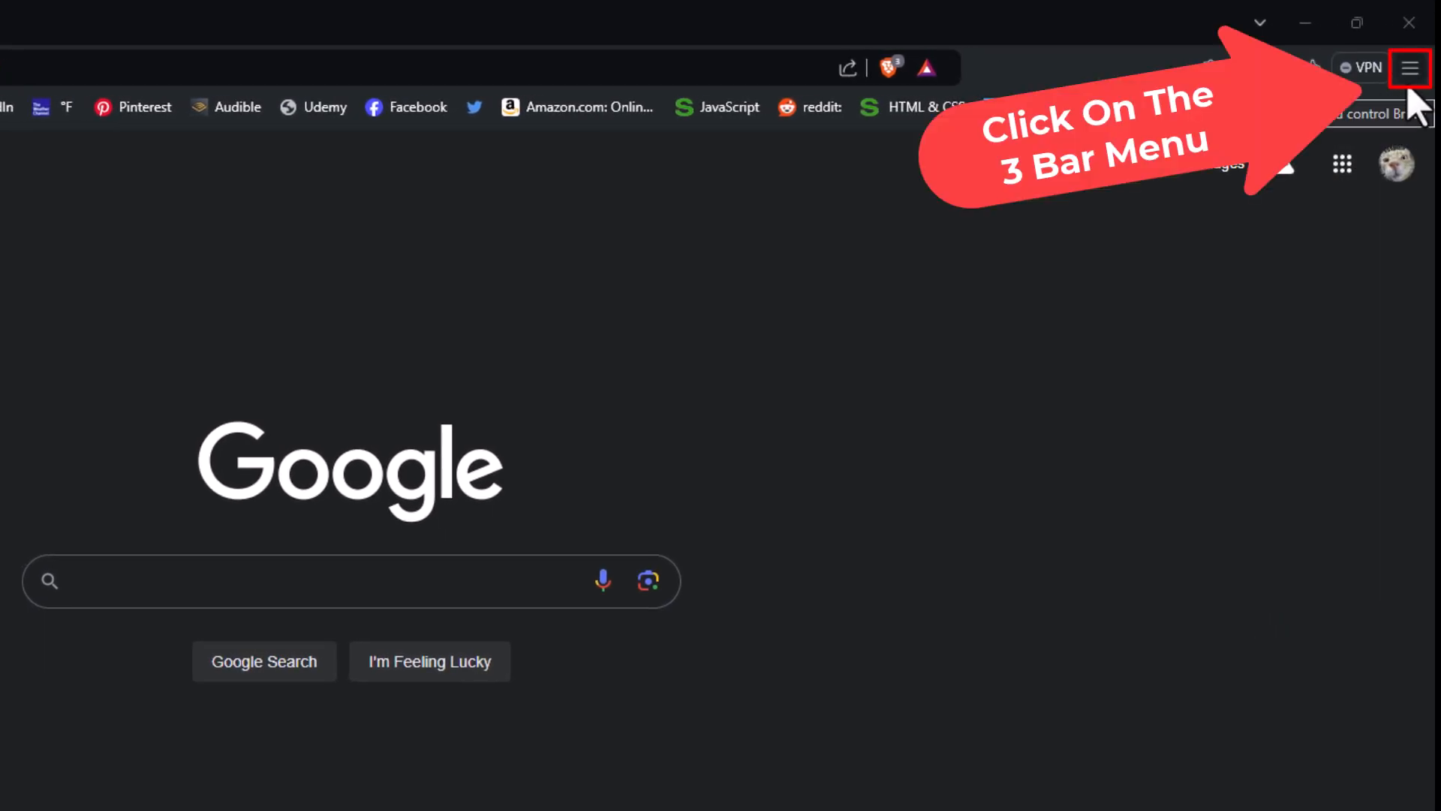
- Open Brave's Settings page from the main menu
{"action": "left_click", "coordinate": [1414, 67]}
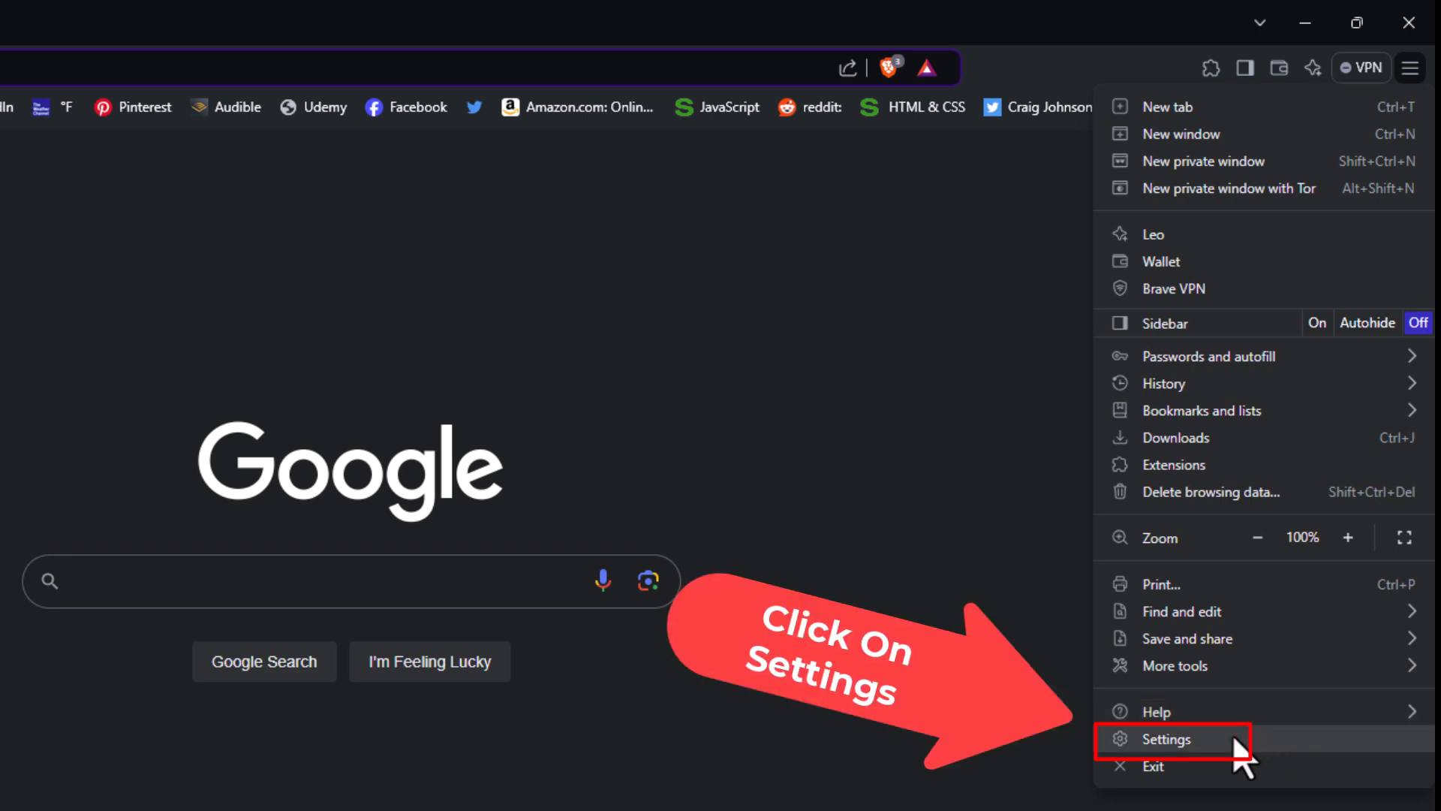
{"action": "left_click", "coordinate": [1166, 739]}
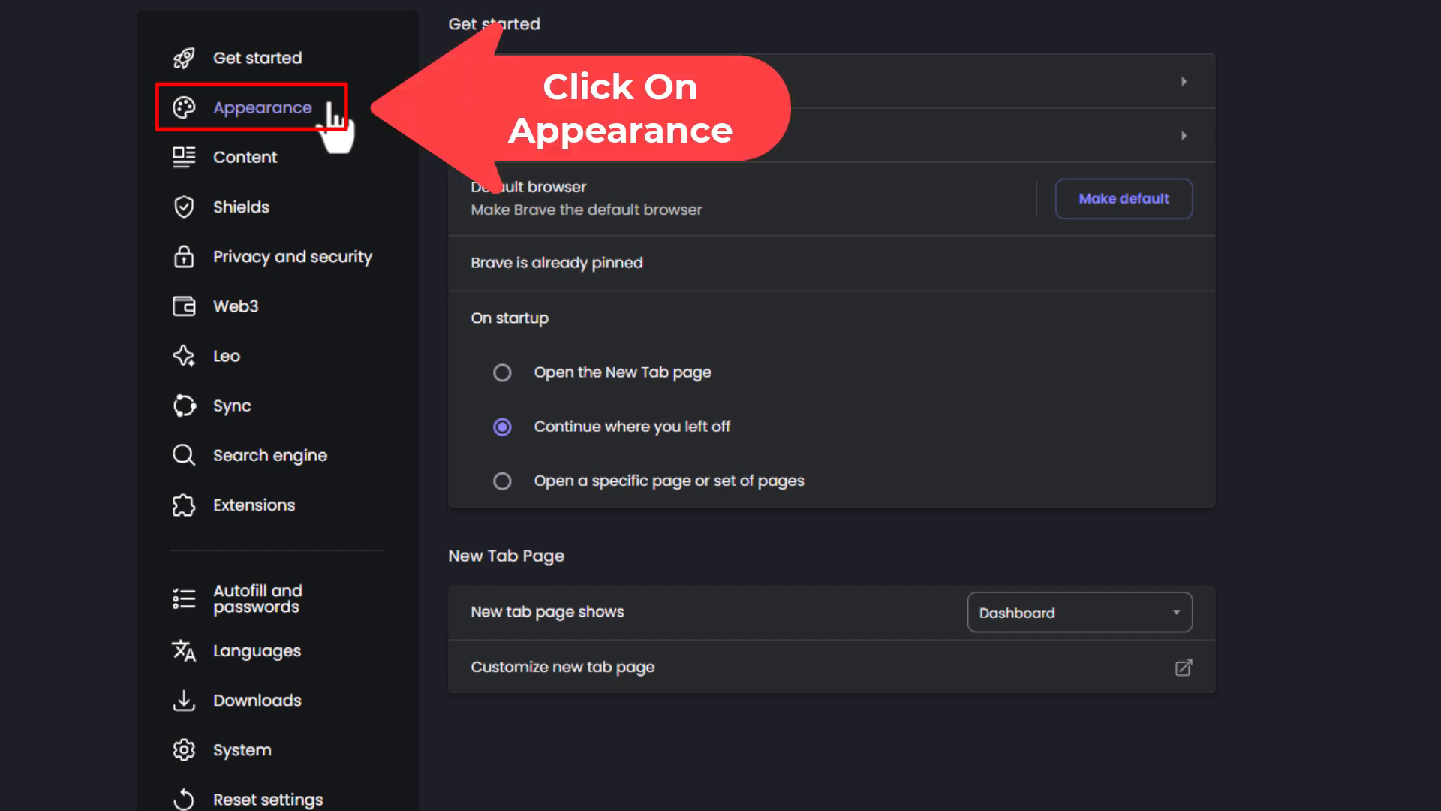
- On the Appearance page, toggle Show home button off and back on, keeping google.com
{"action": "left_click", "coordinate": [262, 108]}
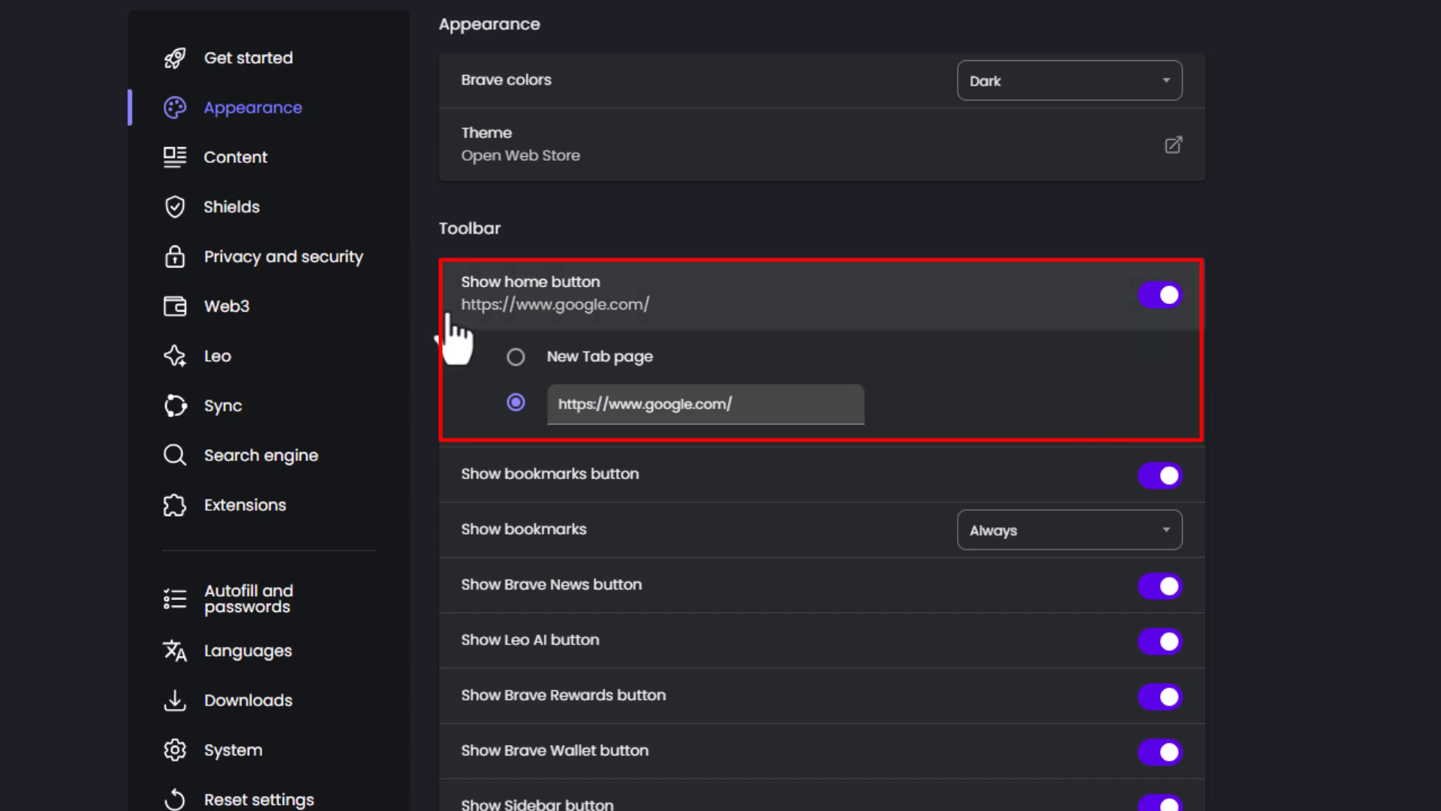
{"action": "mouse_move", "coordinate": [1112, 354]}
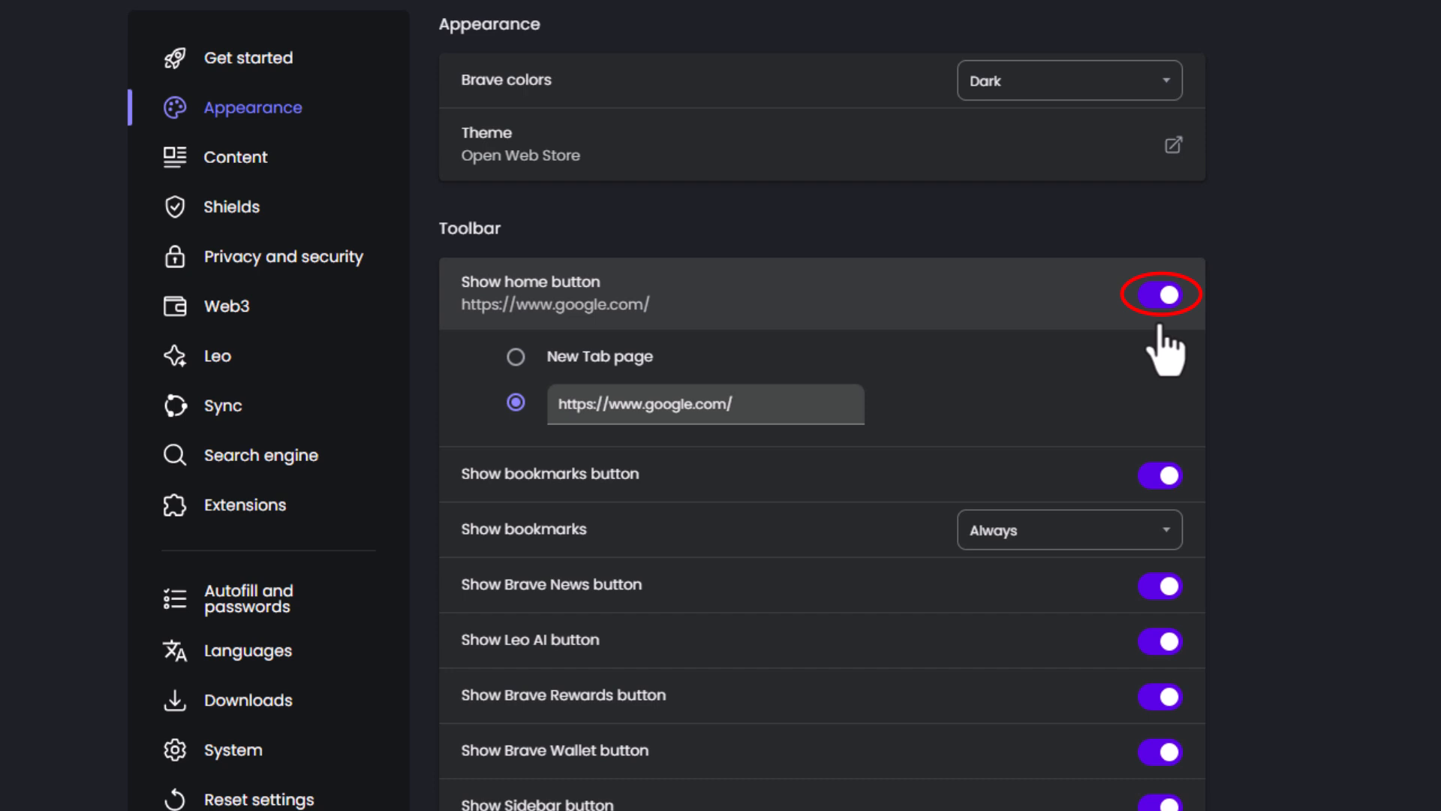
{"action": "left_click", "coordinate": [1161, 294]}
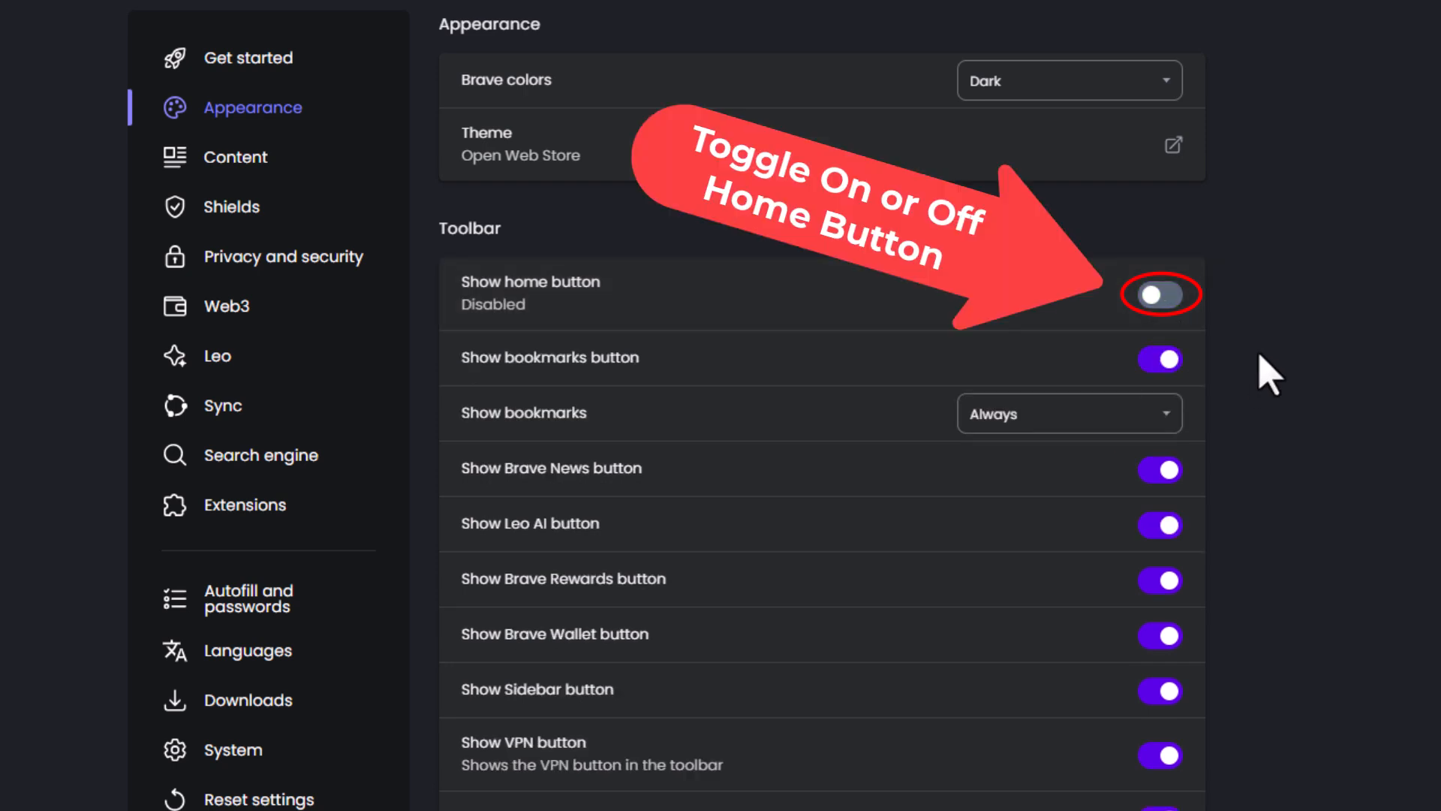
{"action": "left_click", "coordinate": [1160, 294]}
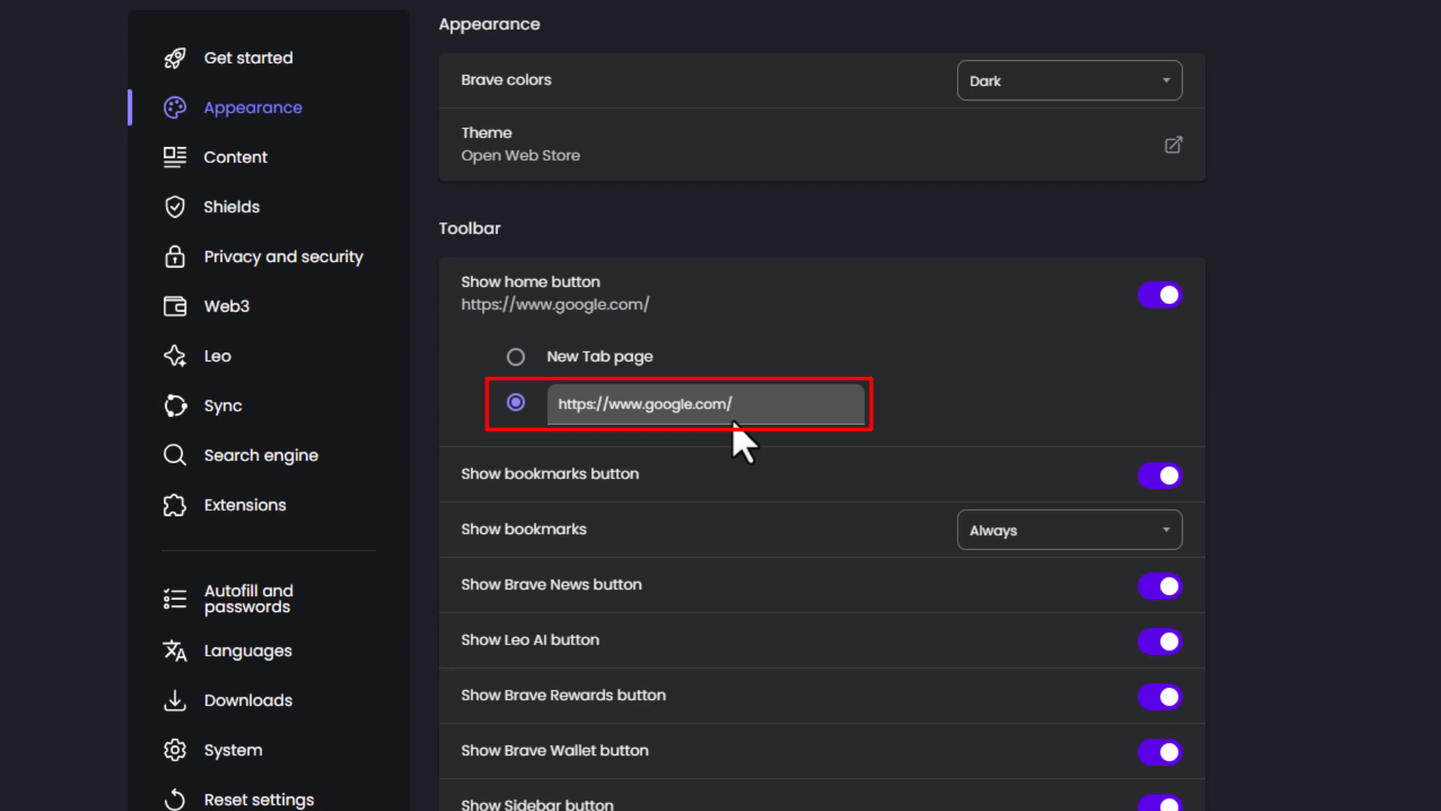
{"action": "mouse_move", "coordinate": [740, 446]}
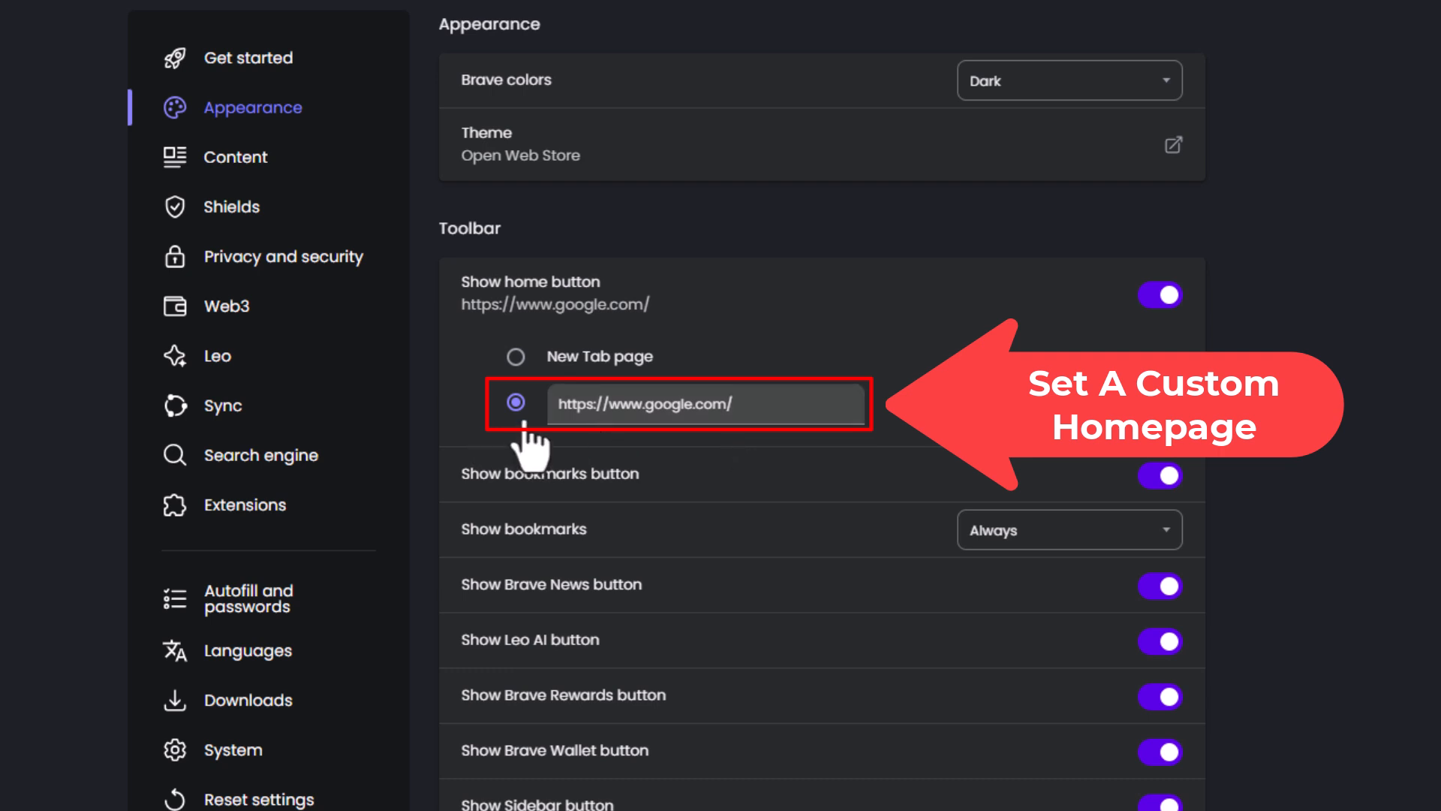
{"action": "mouse_move", "coordinate": [611, 452]}
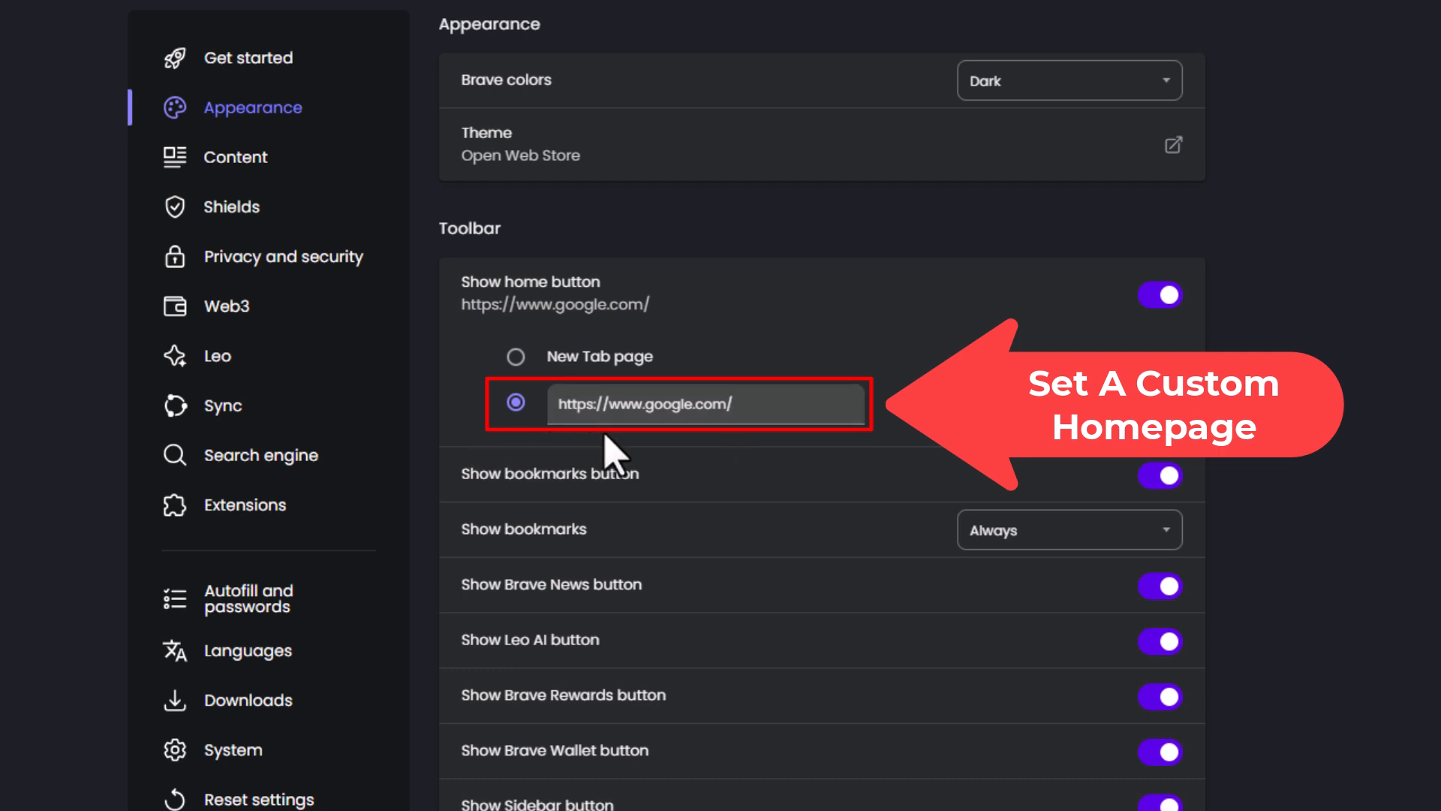
{"action": "mouse_move", "coordinate": [684, 450]}
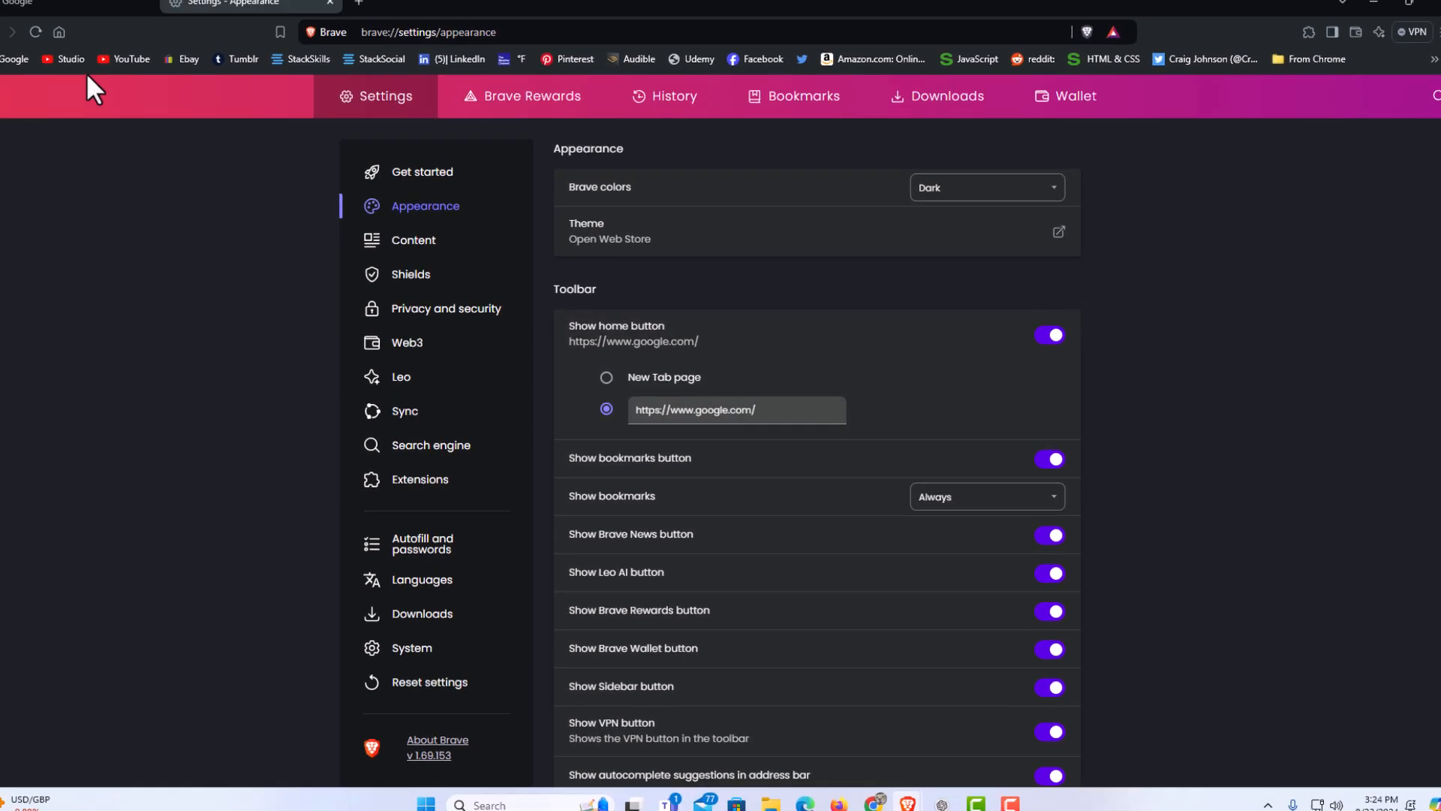
- Use the toolbar home button to load google.com in the current tab
{"action": "left_click", "coordinate": [83, 32]}
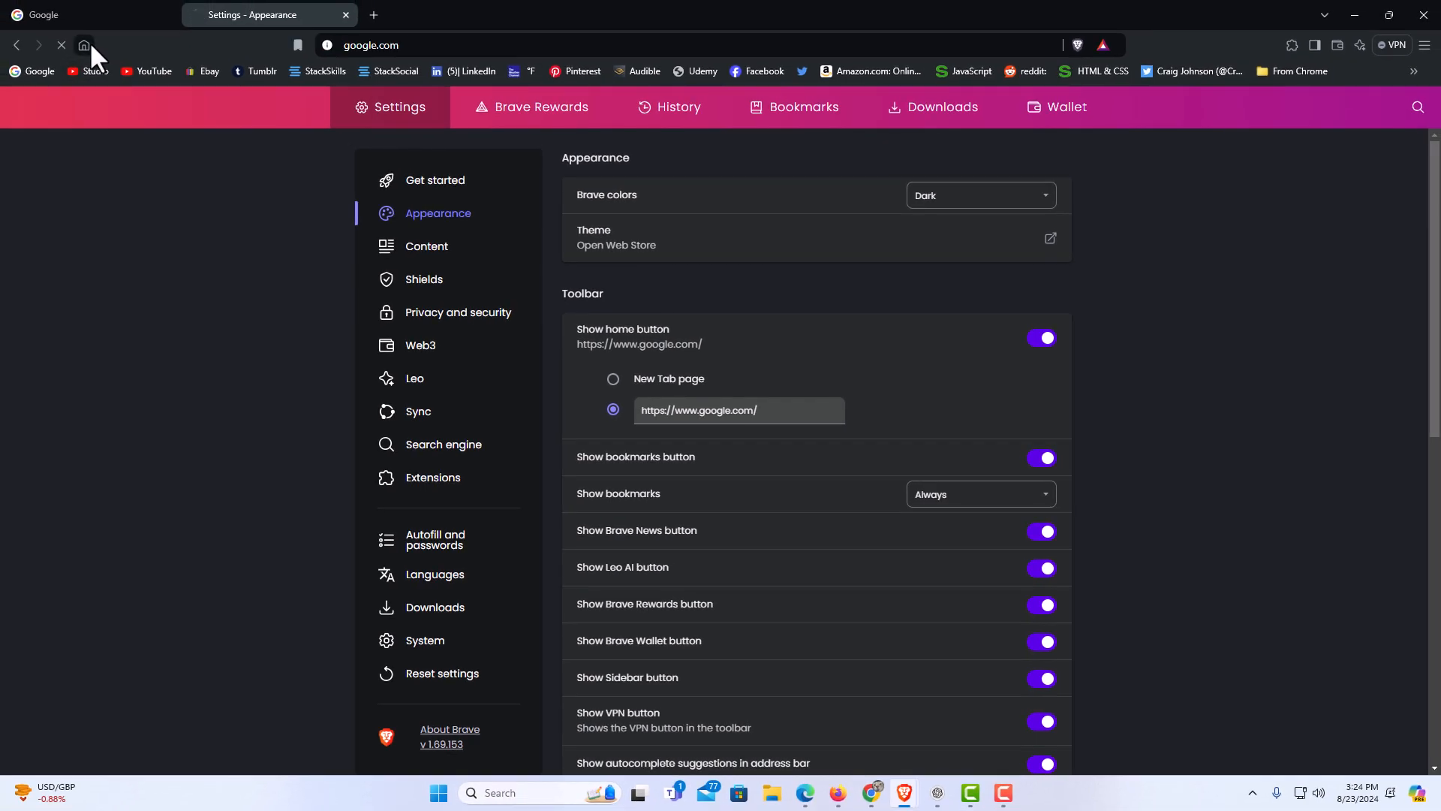
{"action": "left_click", "coordinate": [83, 45]}
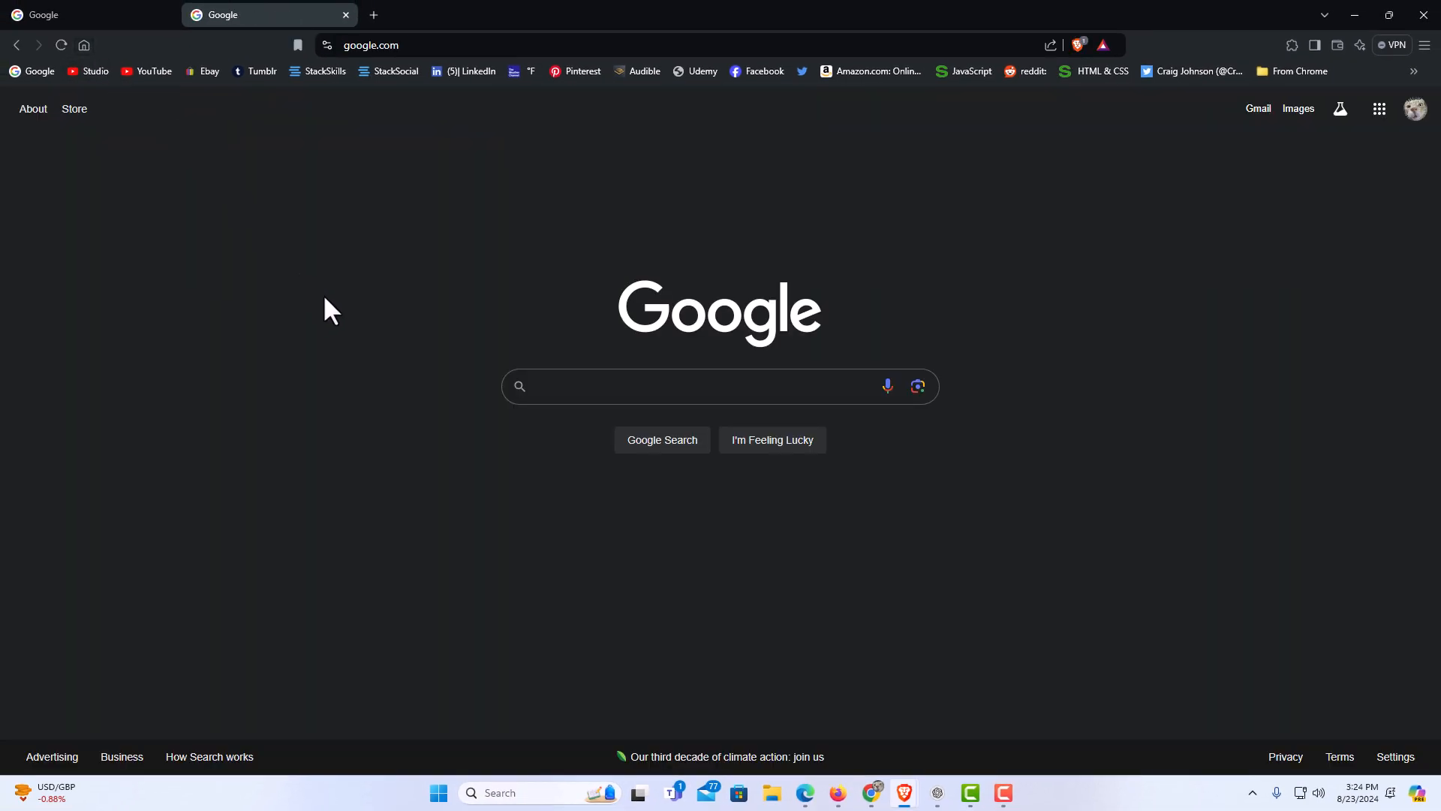